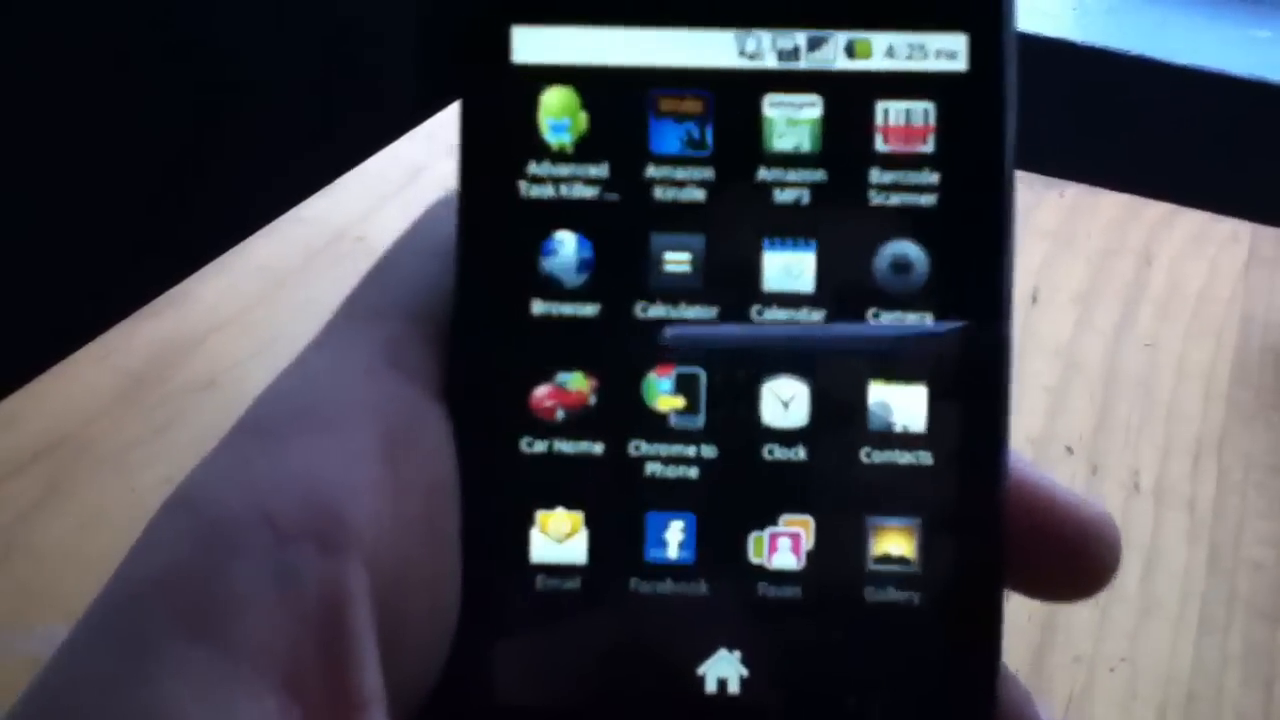
- Close the app drawer with the Home button to show the blue water-splash home screen
click(723, 670)
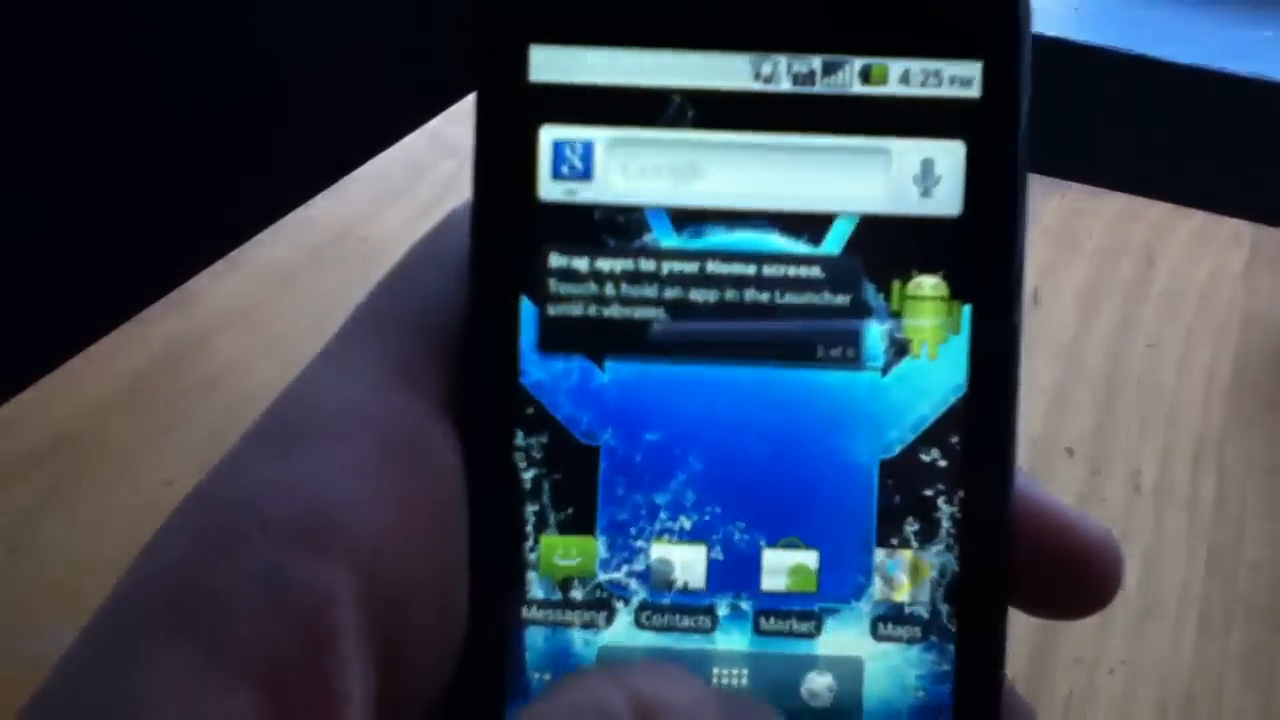